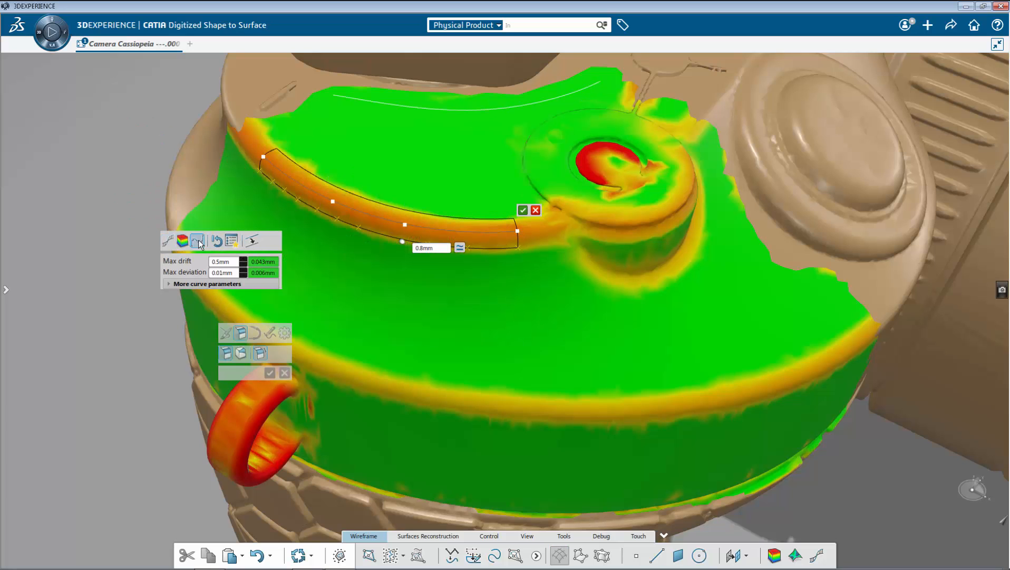
Display the full initial camera scan mesh in the 3D viewer.
left_click(524, 210)
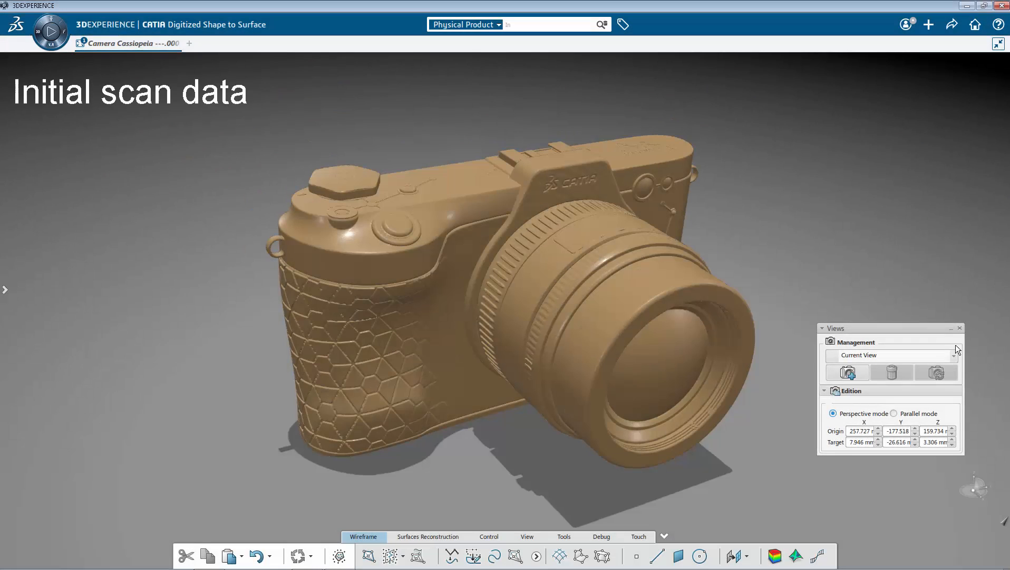
Show the camera top with the deviation colour map over the mesh.
left_click(937, 373)
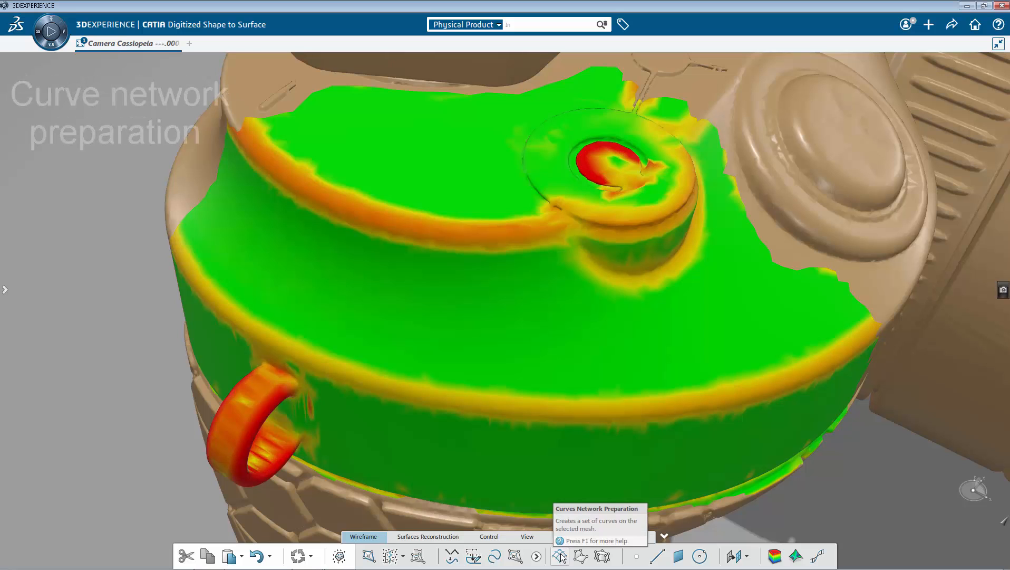
Start Curves Network Preparation and trace a curve along the top fillet edge with its curvature comb.
left_click(560, 556)
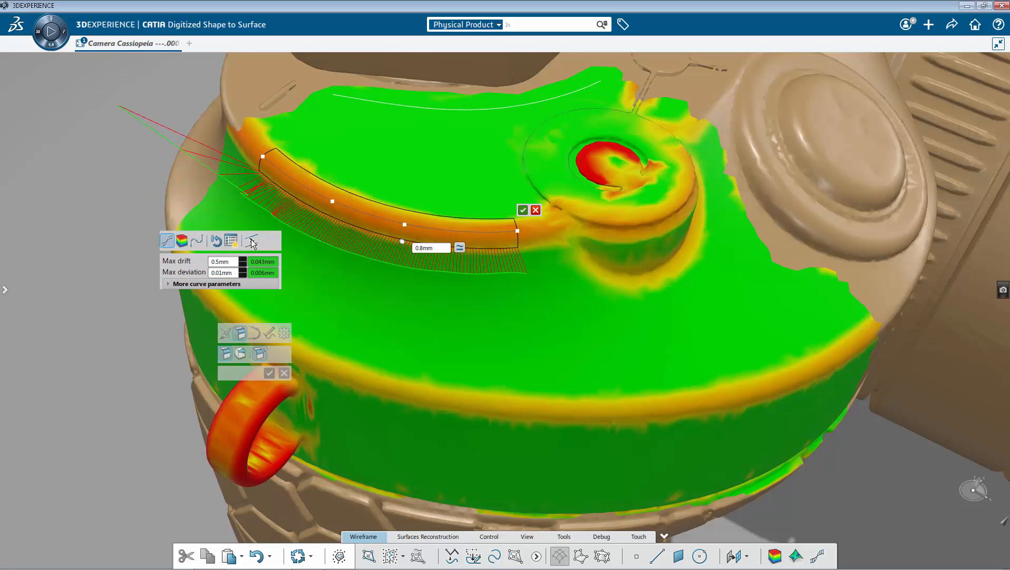
Analyse the fillet curve's deviation from the mesh (0.00552 mm max) and accept the curve.
left_click(182, 240)
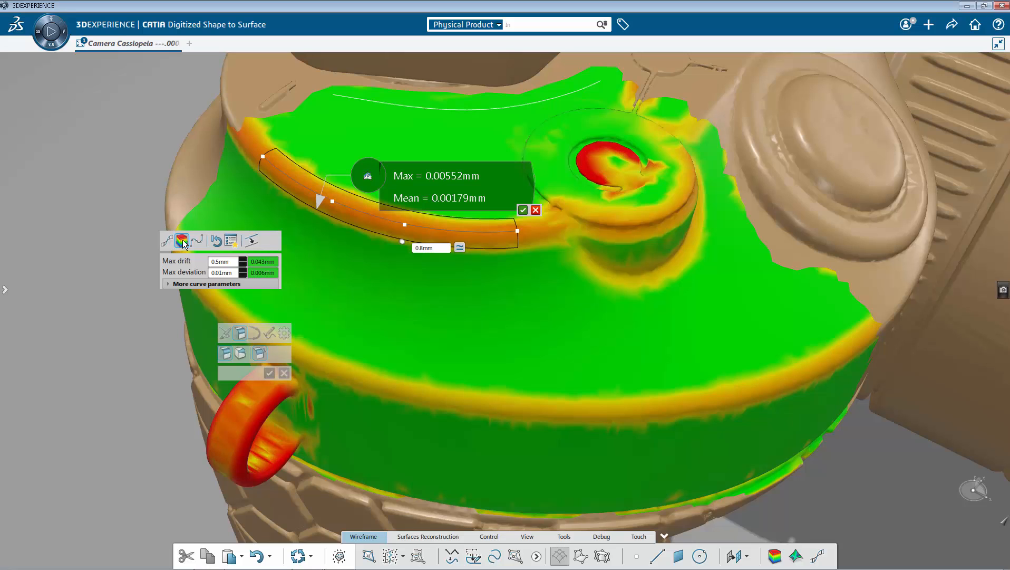
left_click(197, 240)
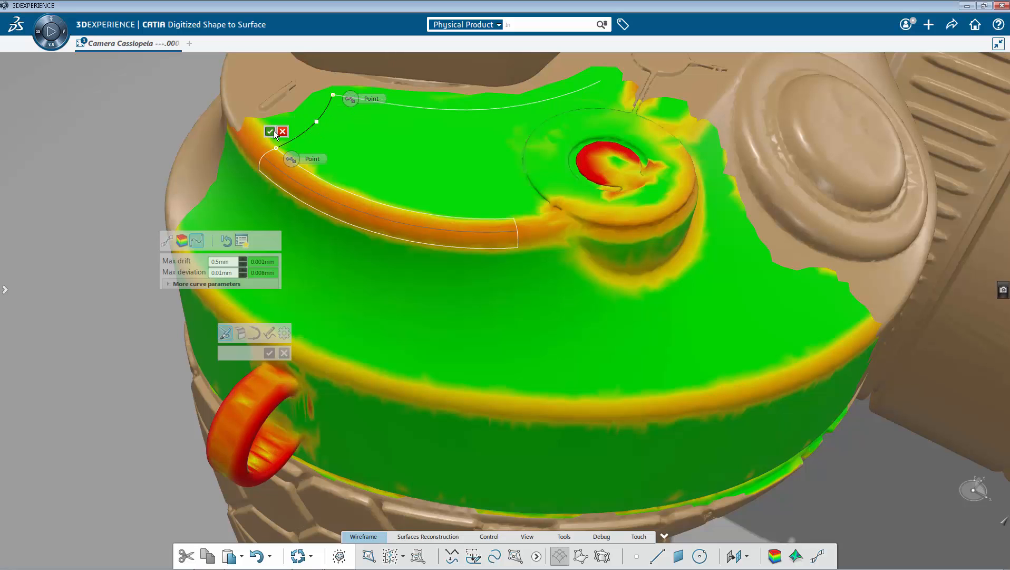
Accept the curve linking the fillet and upper curves, then validate the whole curve network.
left_click(270, 130)
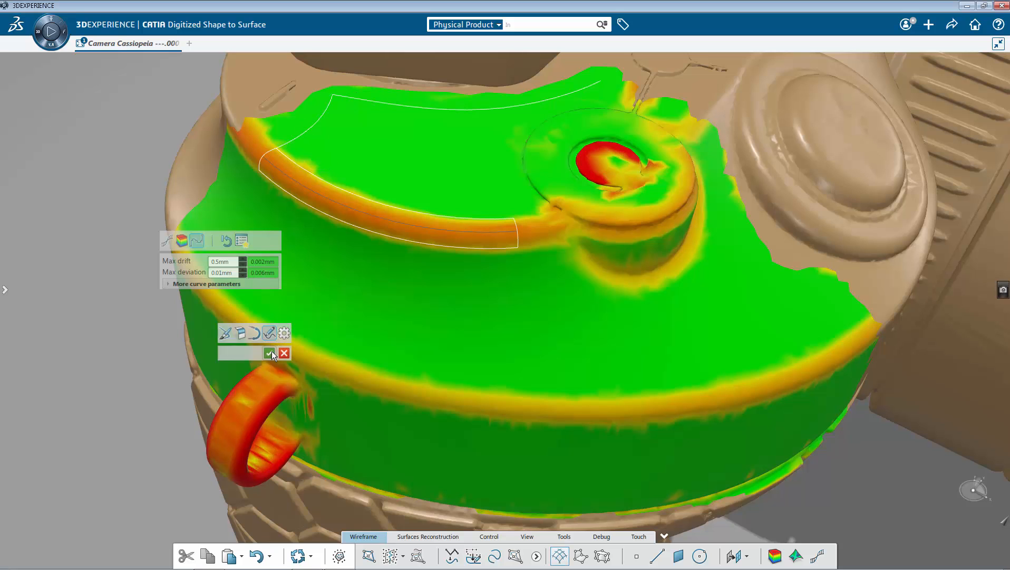
left_click(269, 352)
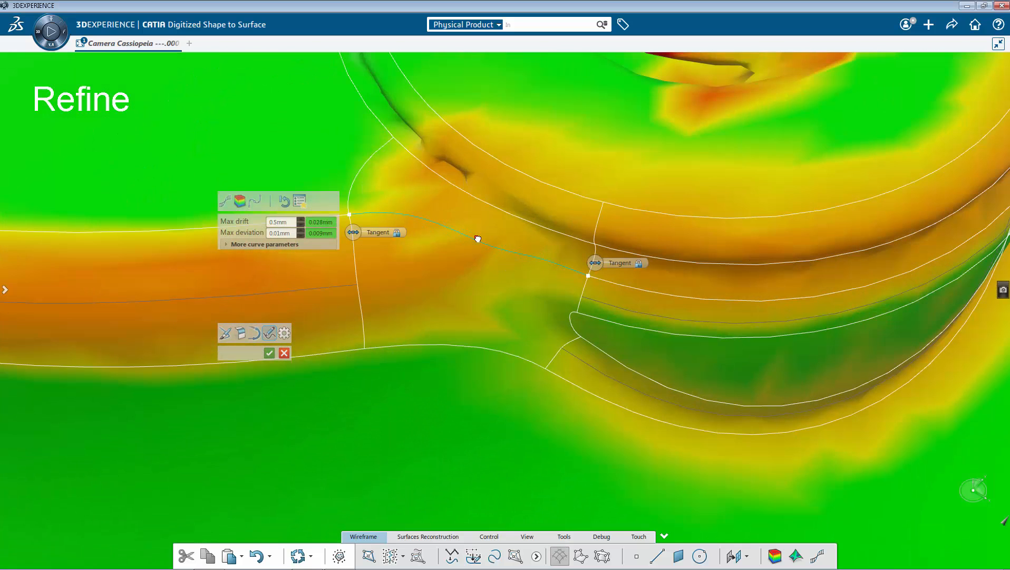
Reposition the tangent-constrained curve's endpoint along the neighbouring fillet curve at the junction.
left_click_drag(588, 275, 577, 313)
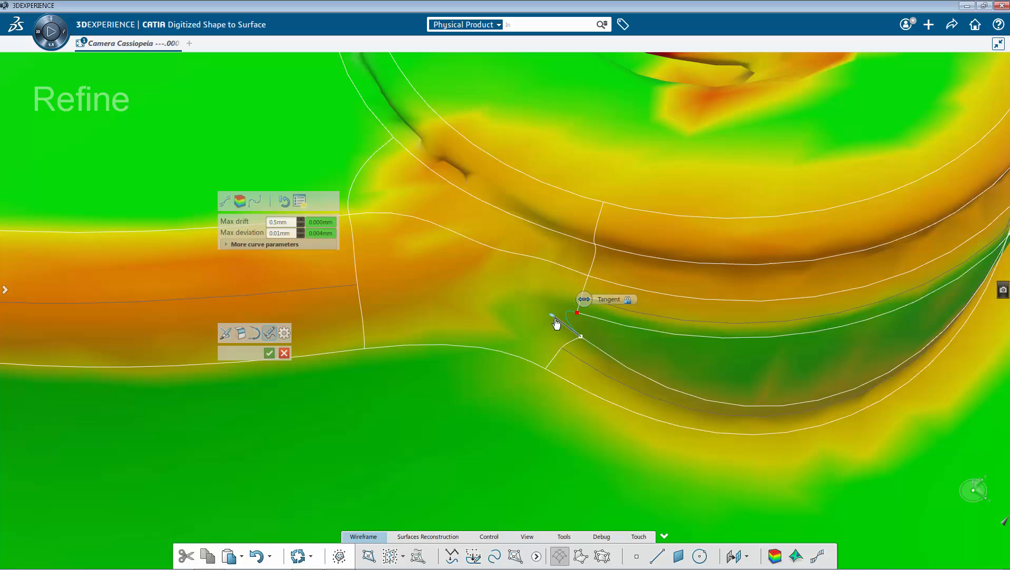